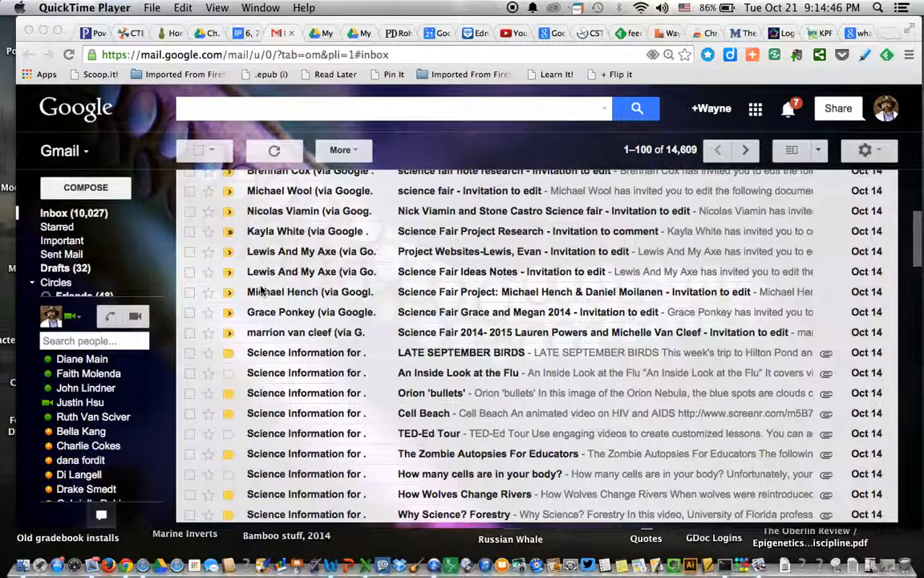
pyautogui.moveTo(132, 257)
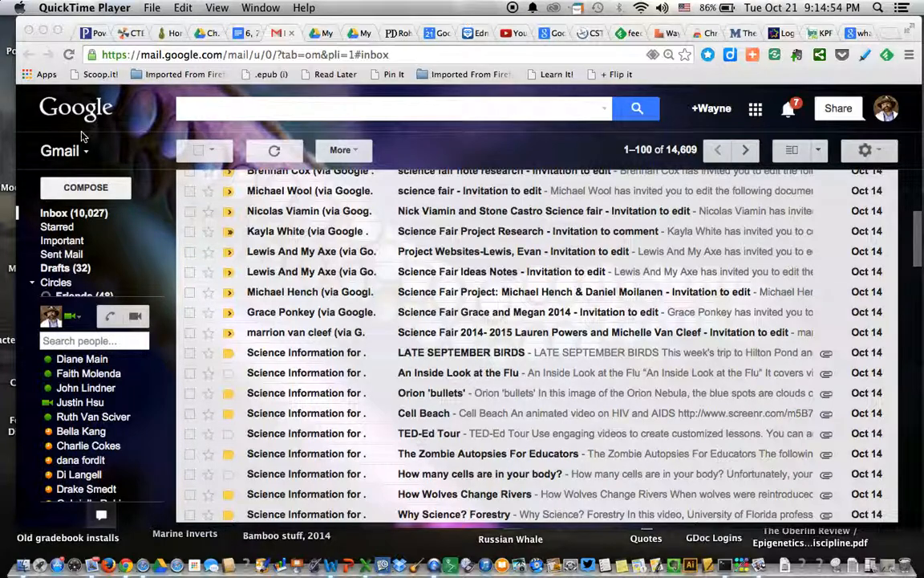
pyautogui.moveTo(526, 357)
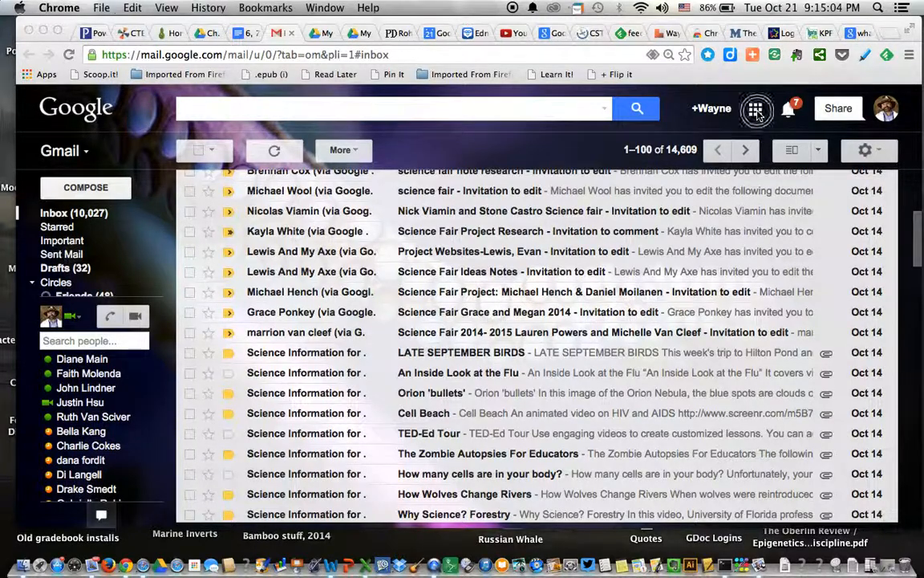
# Bring up the Google apps panel from the Gmail toolbar.
pyautogui.click(754, 109)
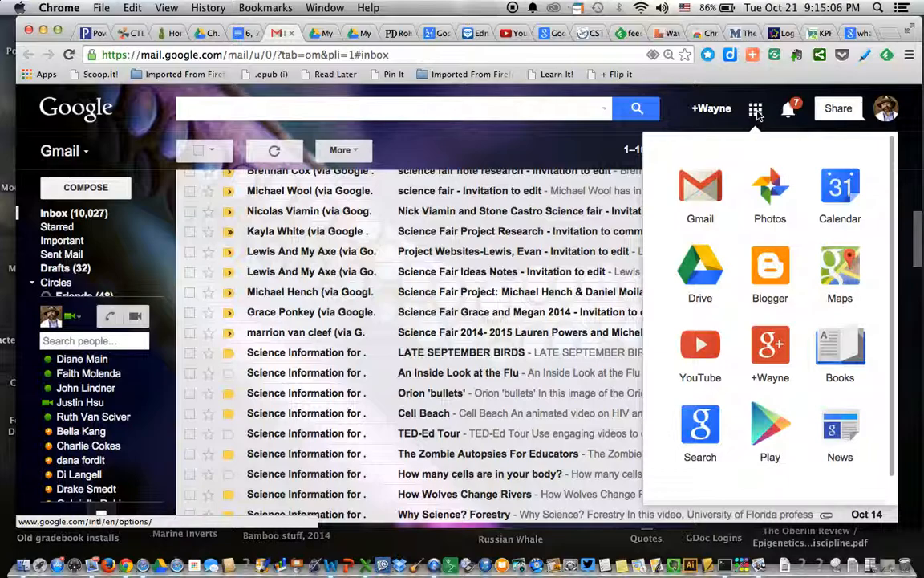
pyautogui.moveTo(755, 109)
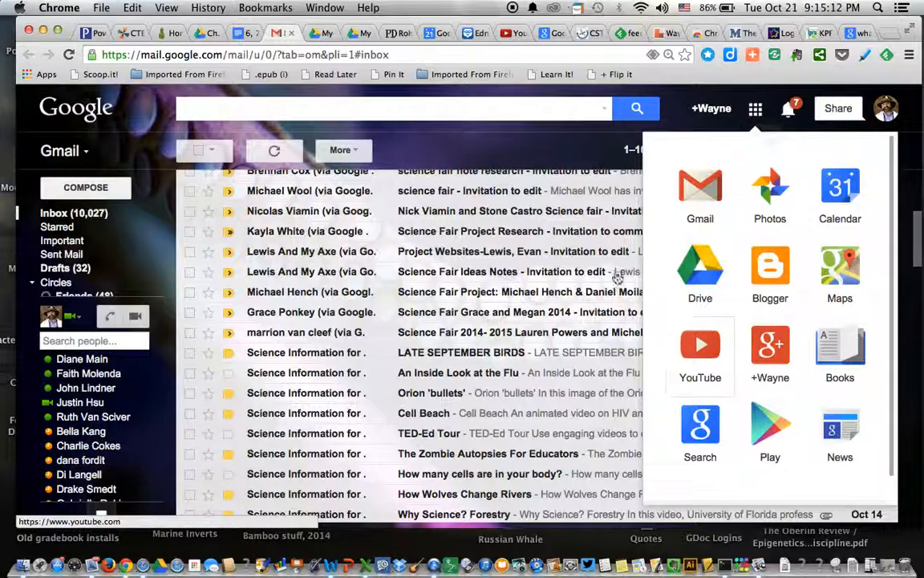
pyautogui.moveTo(699, 265)
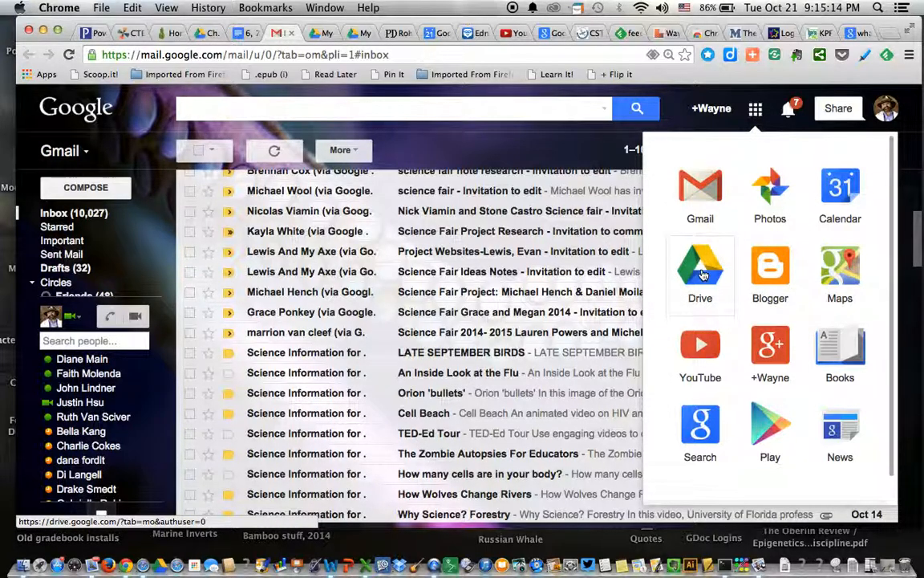
# Go to My Drive in Google Drive and bring up the CREATE menu of new file types.
pyautogui.click(699, 270)
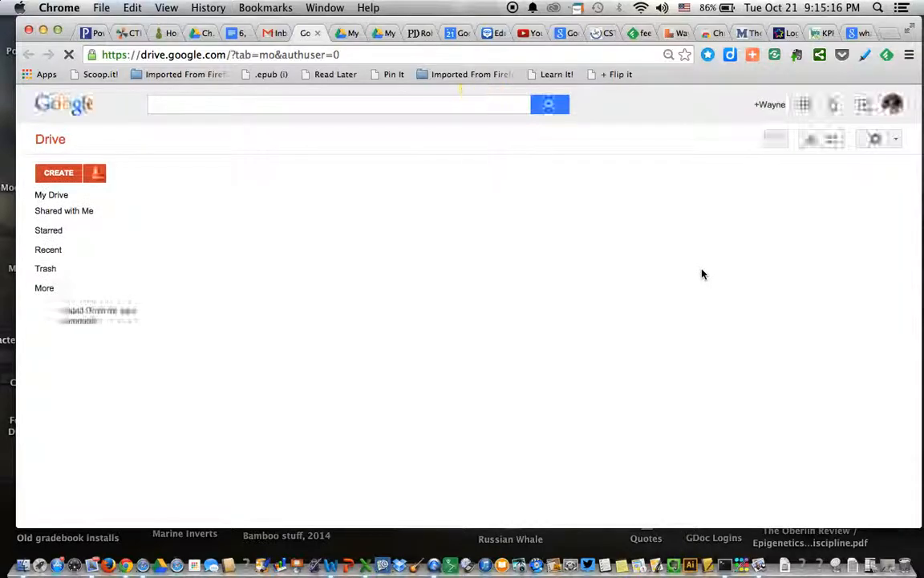
pyautogui.click(51, 194)
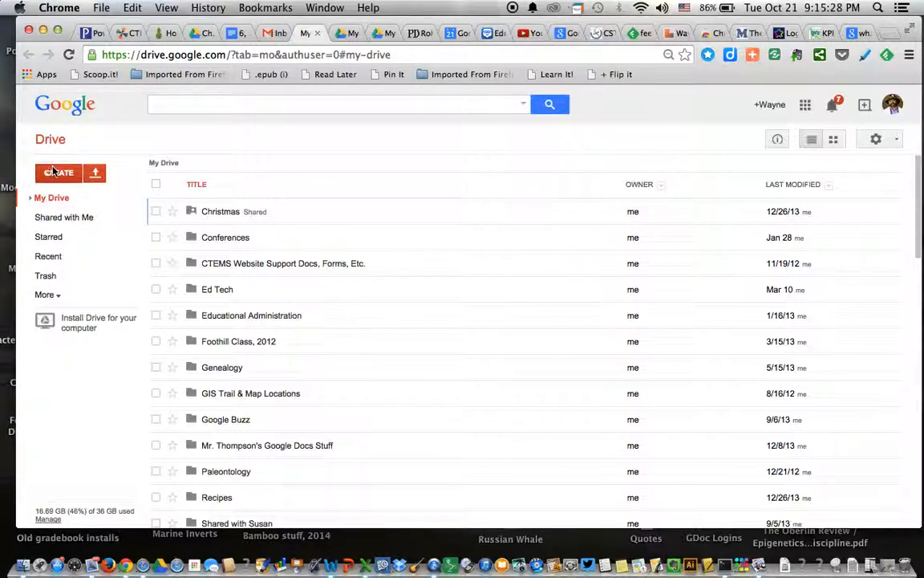
pyautogui.click(58, 173)
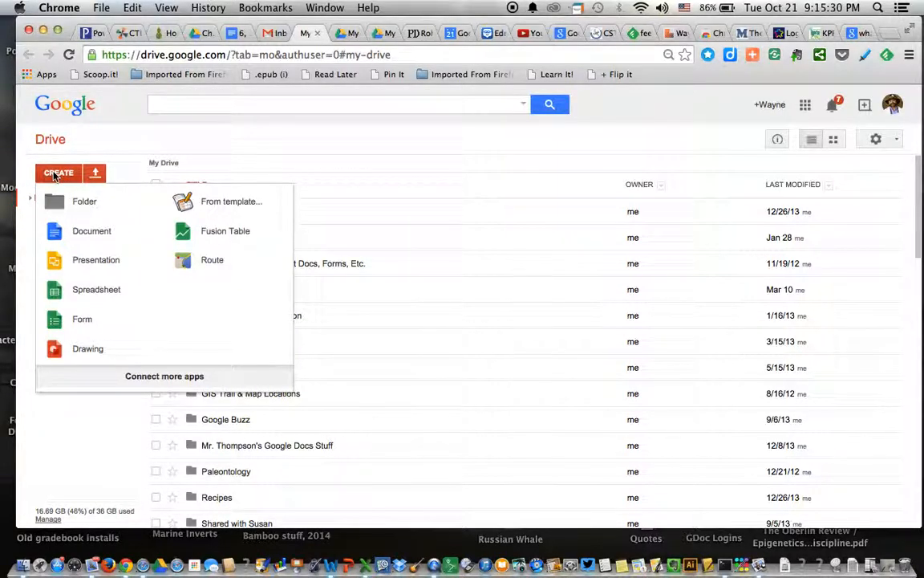
pyautogui.moveTo(83, 231)
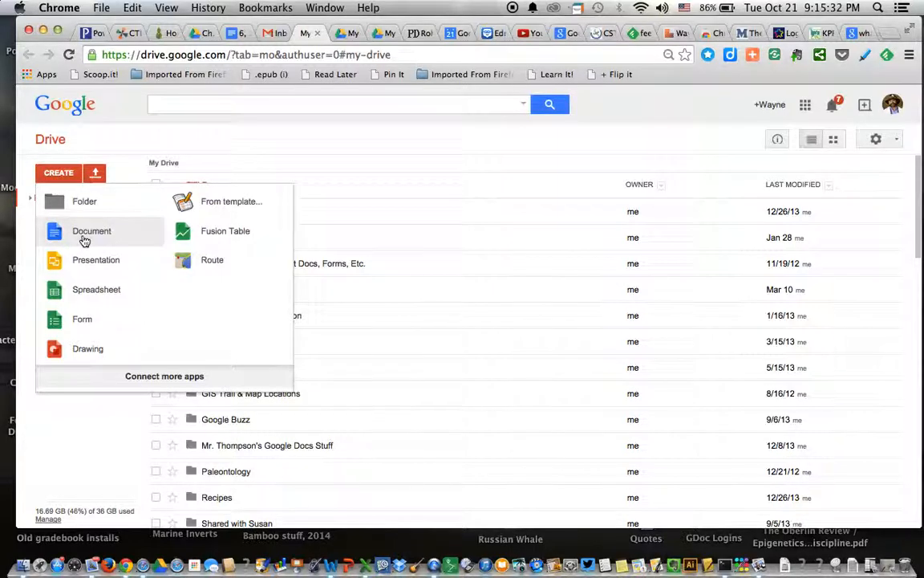
# Create a new blank Document from the CREATE menu.
pyautogui.click(92, 231)
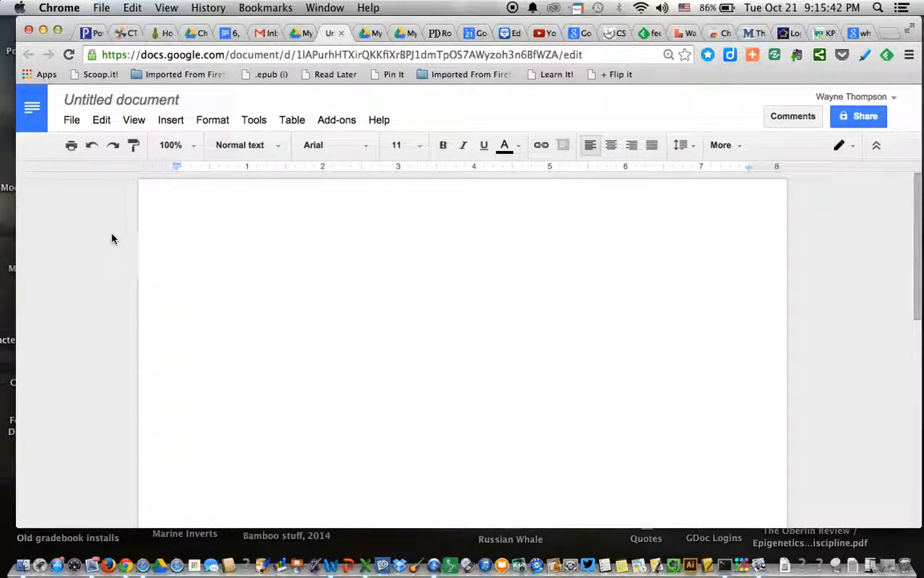
pyautogui.moveTo(120, 99)
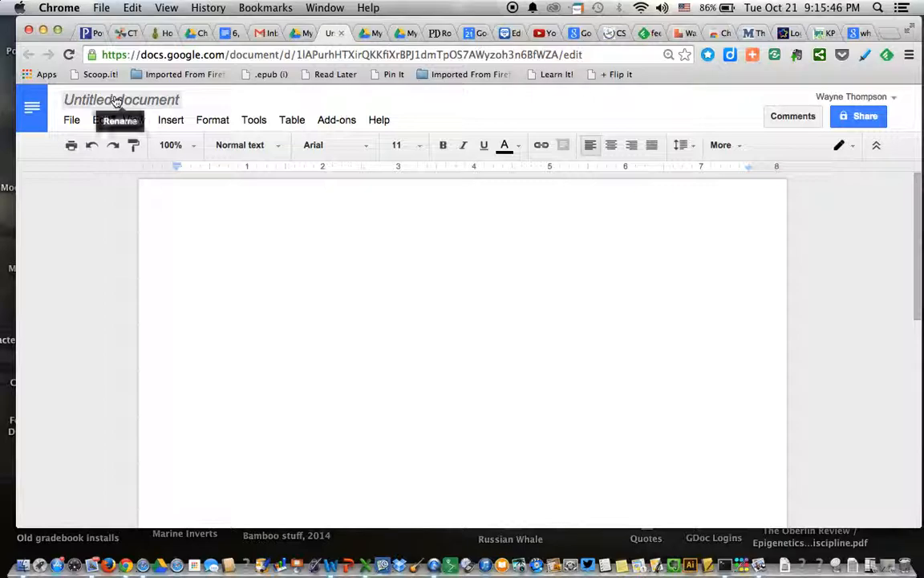
# Rename the untitled document to 'Science Fair Project-- Wayne and Joe' and confirm.
pyautogui.click(122, 99)
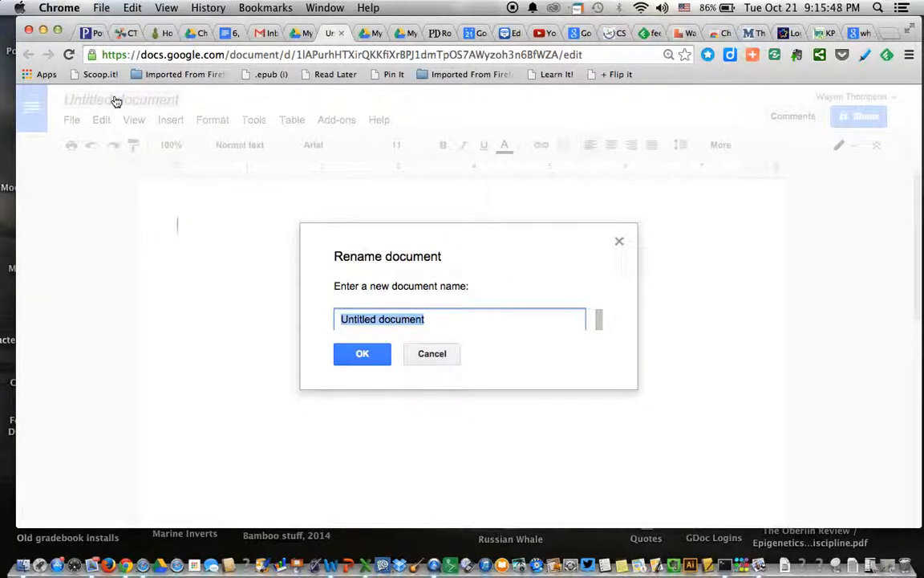
pyautogui.write('Science Fair P')
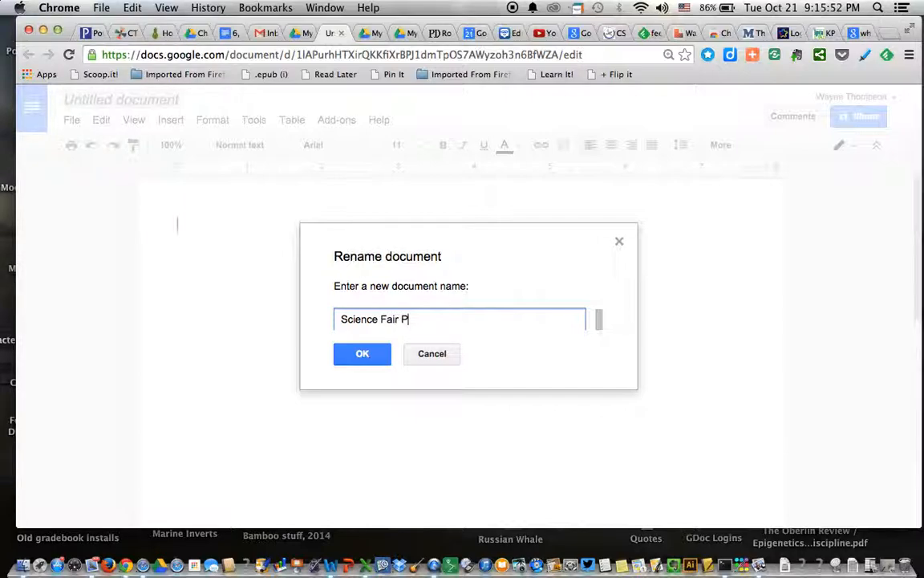
pyautogui.write('roject')
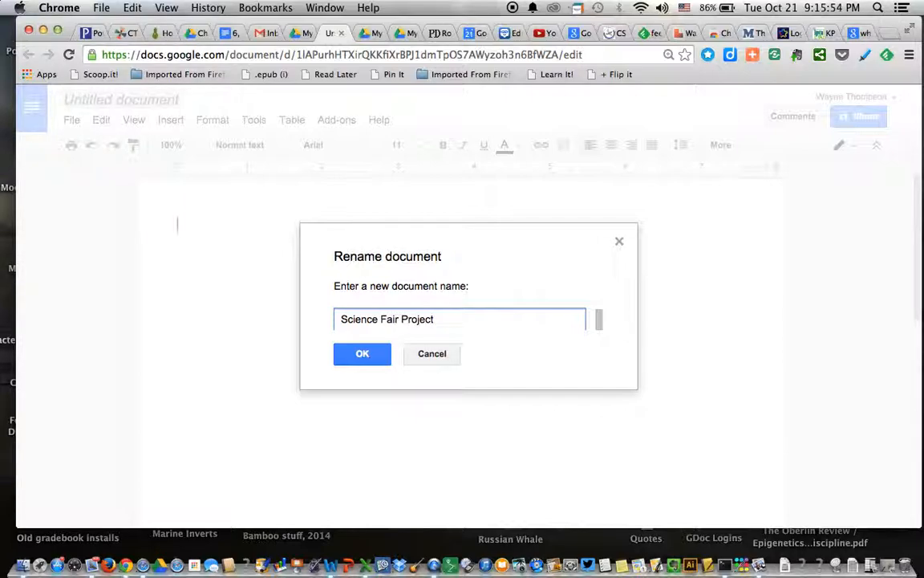
pyautogui.write('-- Way')
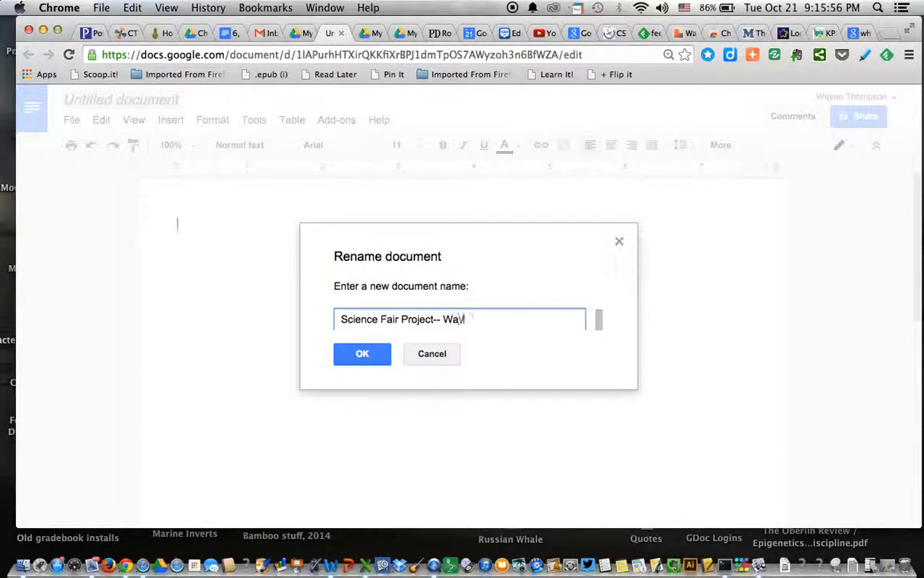
pyautogui.write('yne')
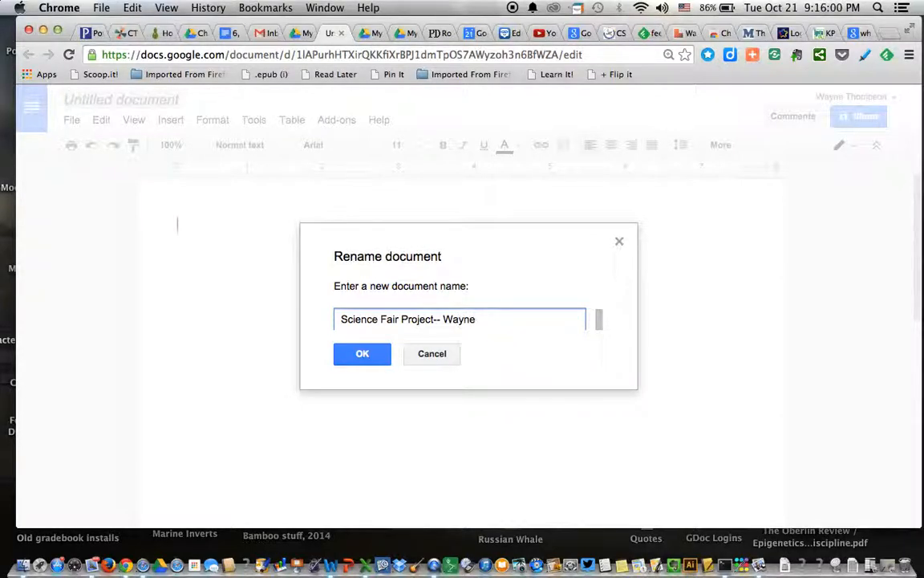
pyautogui.write('and Joo')
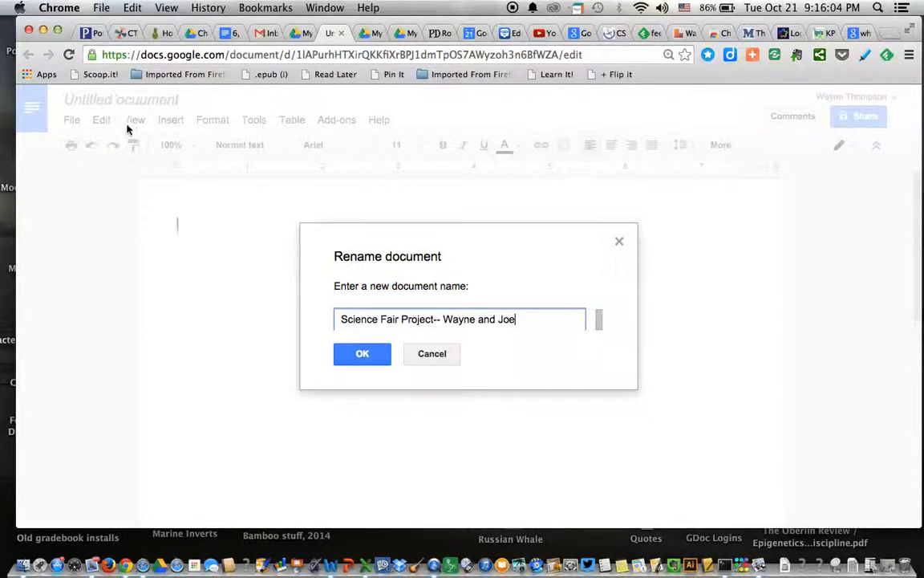
pyautogui.click(363, 353)
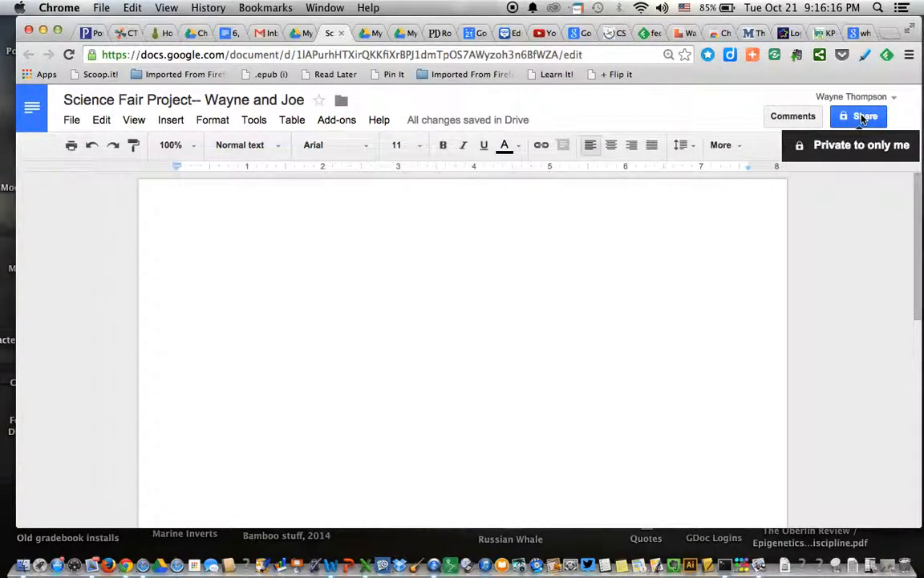
pyautogui.click(858, 115)
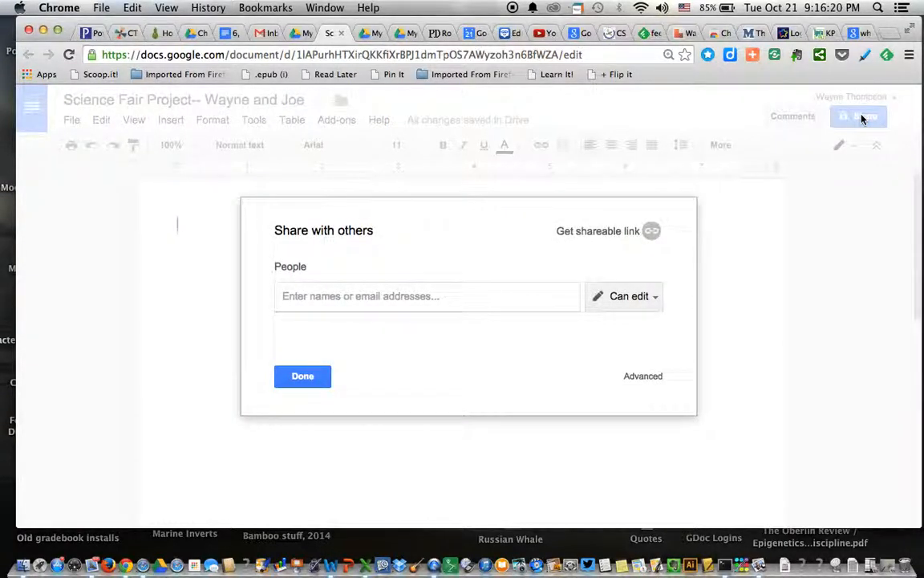
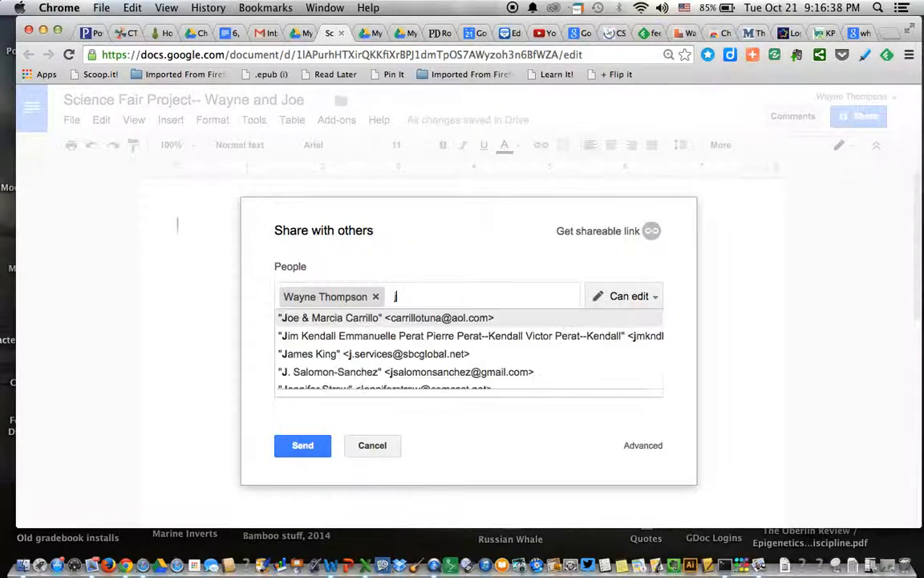
pyautogui.write('oe')
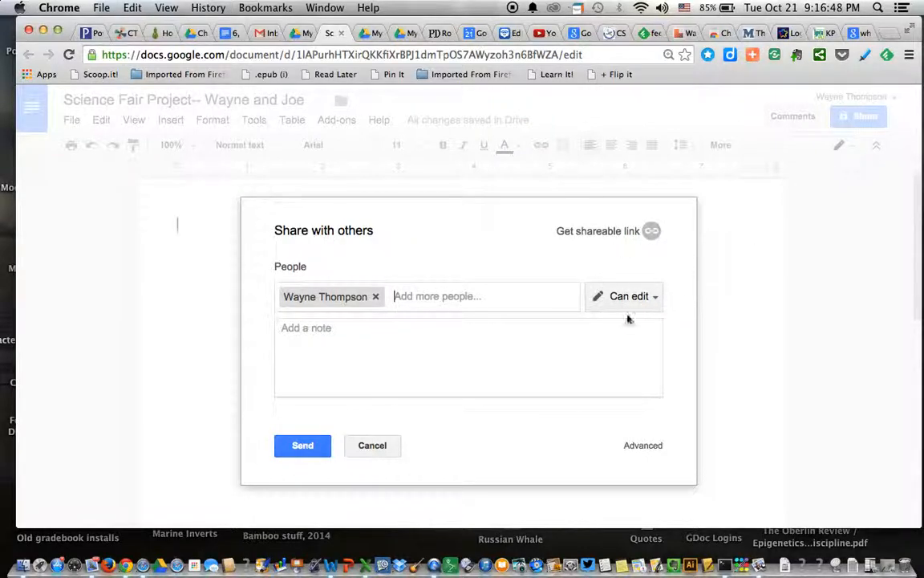
pyautogui.click(626, 295)
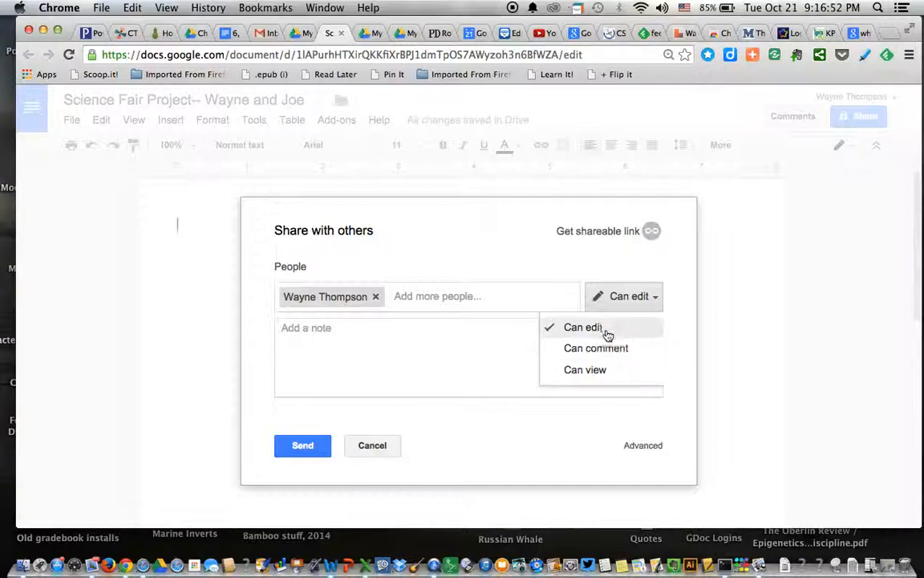
pyautogui.click(582, 328)
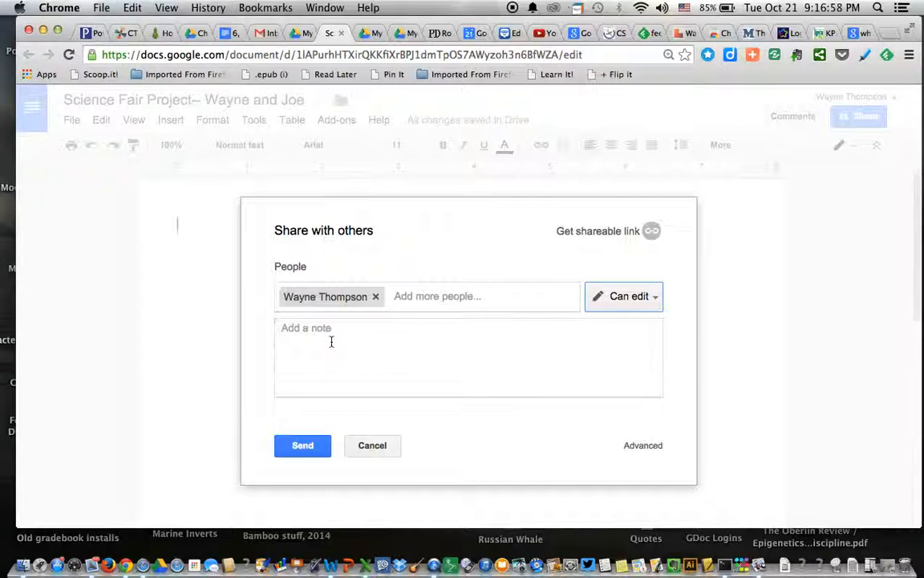
# Add the note 'thank you mr th' and send the invitation with edit access.
pyautogui.write('thank')
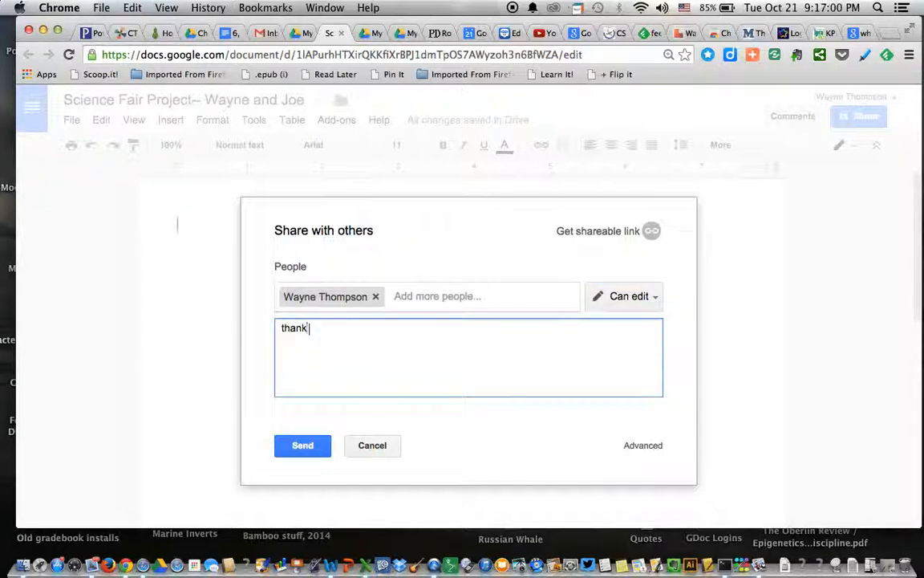
pyautogui.write('you mr t')
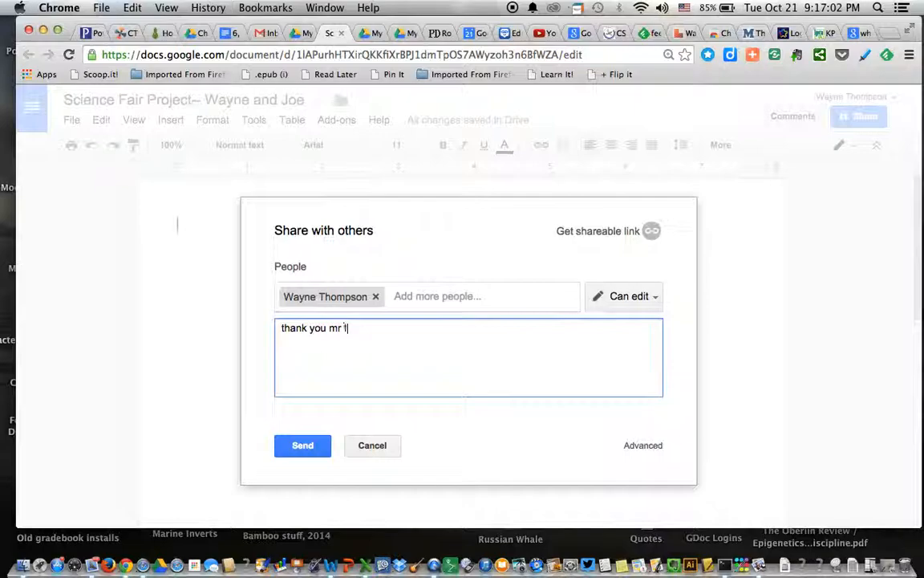
pyautogui.write('h')
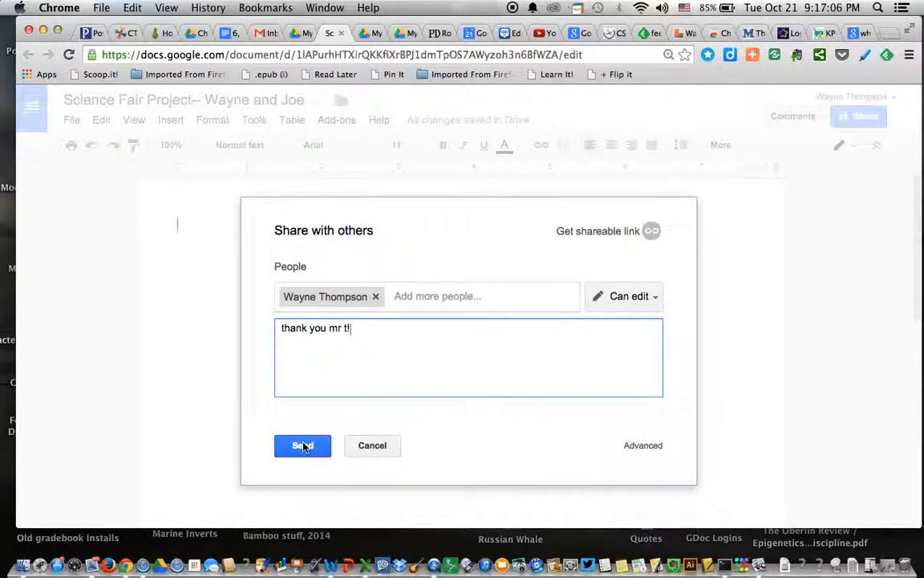
pyautogui.click(301, 446)
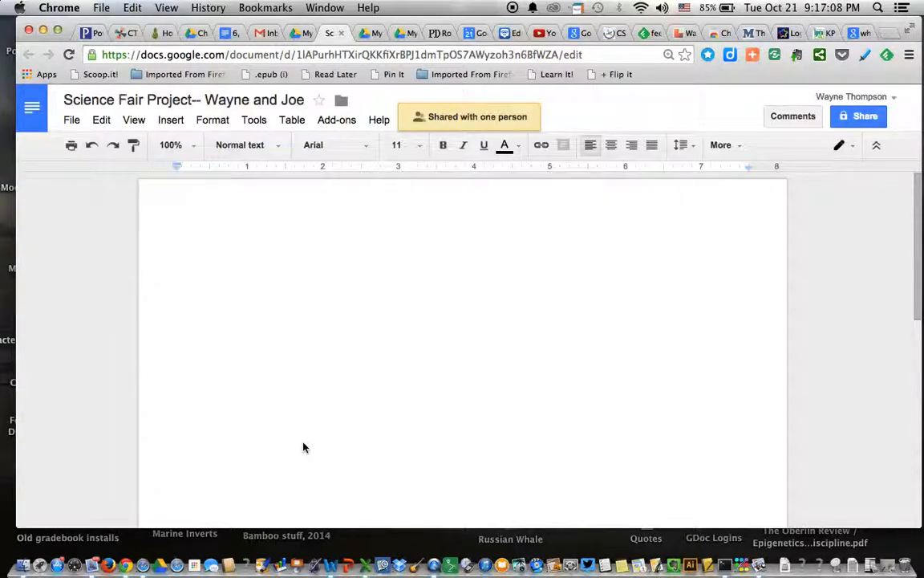